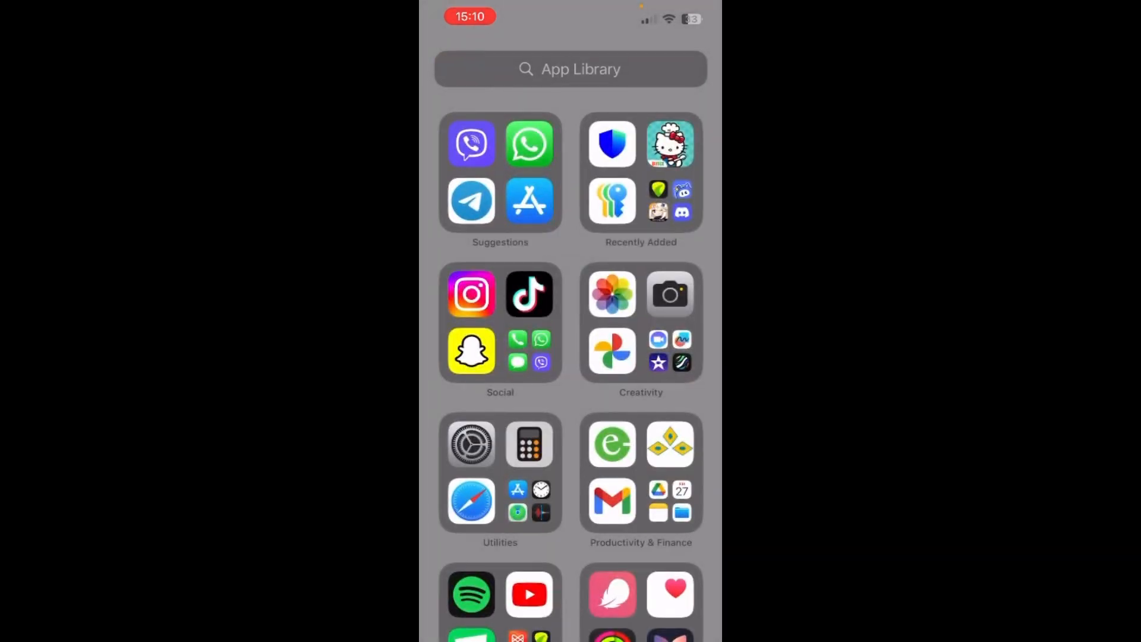
Launch Settings from the App Library and go to Wallpaper to see the current wallpaper pair.
{"action": "left_click", "coordinate": [470, 442]}
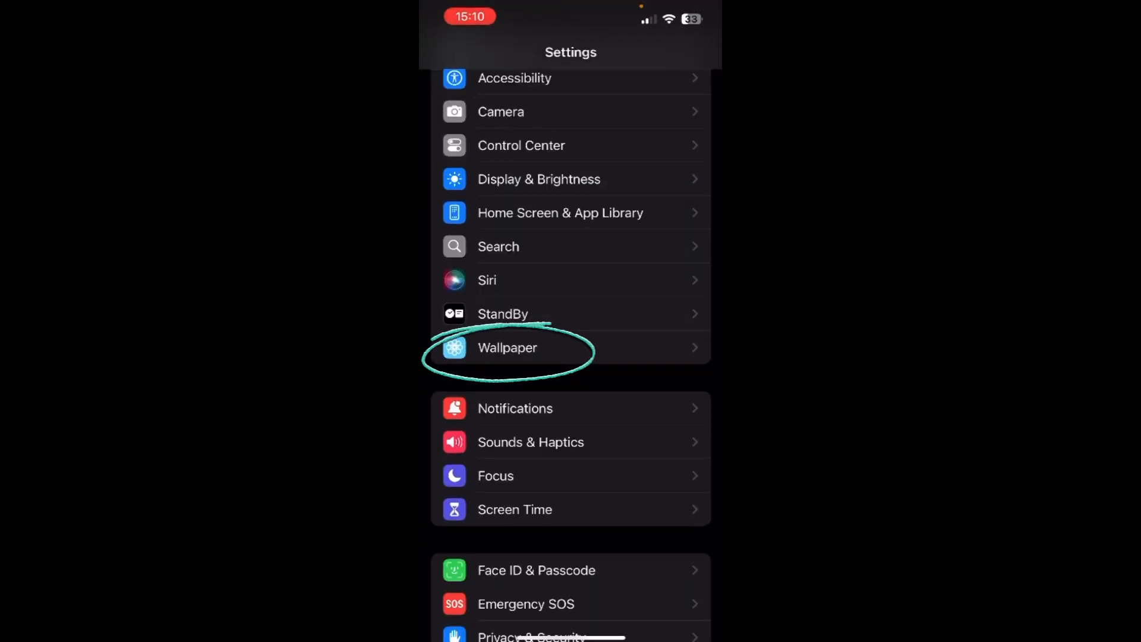
{"action": "left_click", "coordinate": [507, 348]}
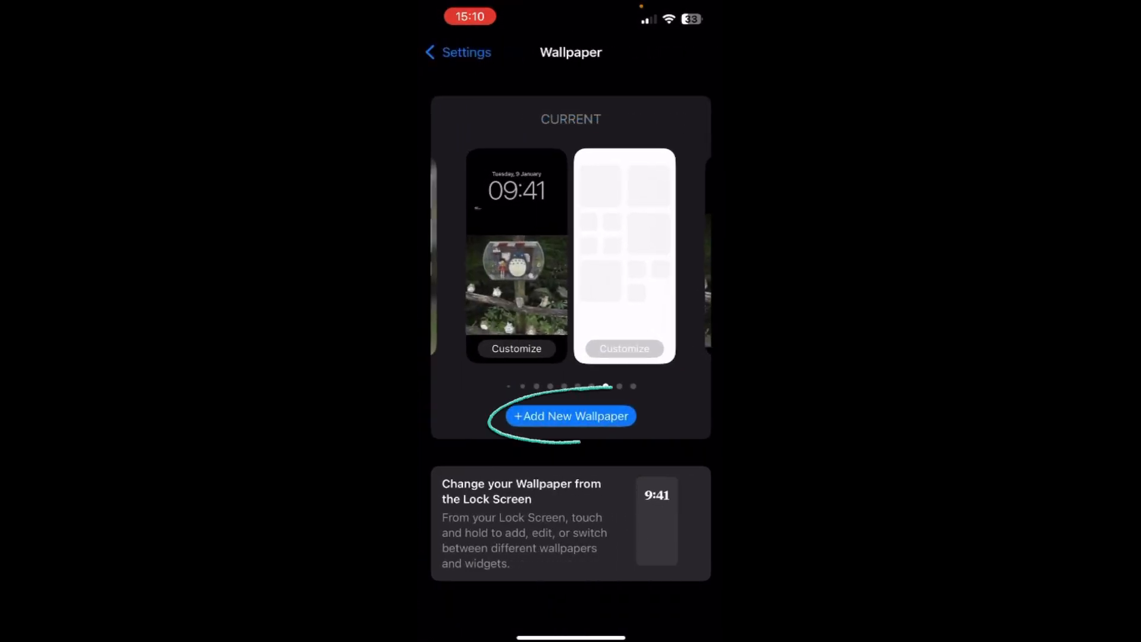
Open the Add New Wallpaper gallery of categories and featured designs.
{"action": "left_click", "coordinate": [571, 416]}
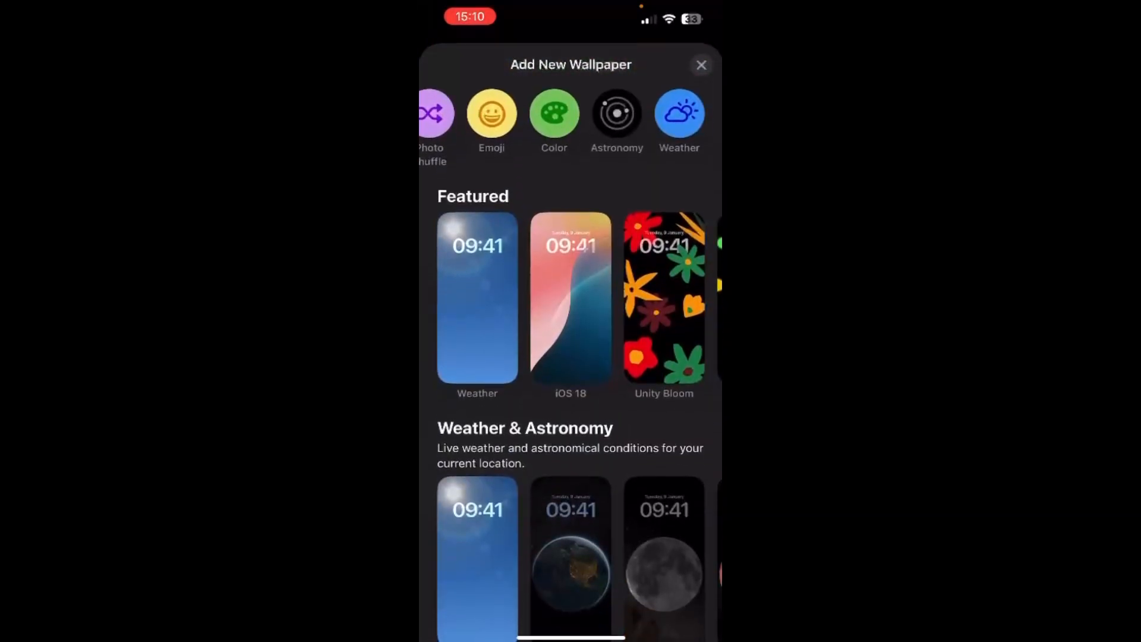
{"action": "scroll", "scroll_direction": "down", "scroll_amount": 3}
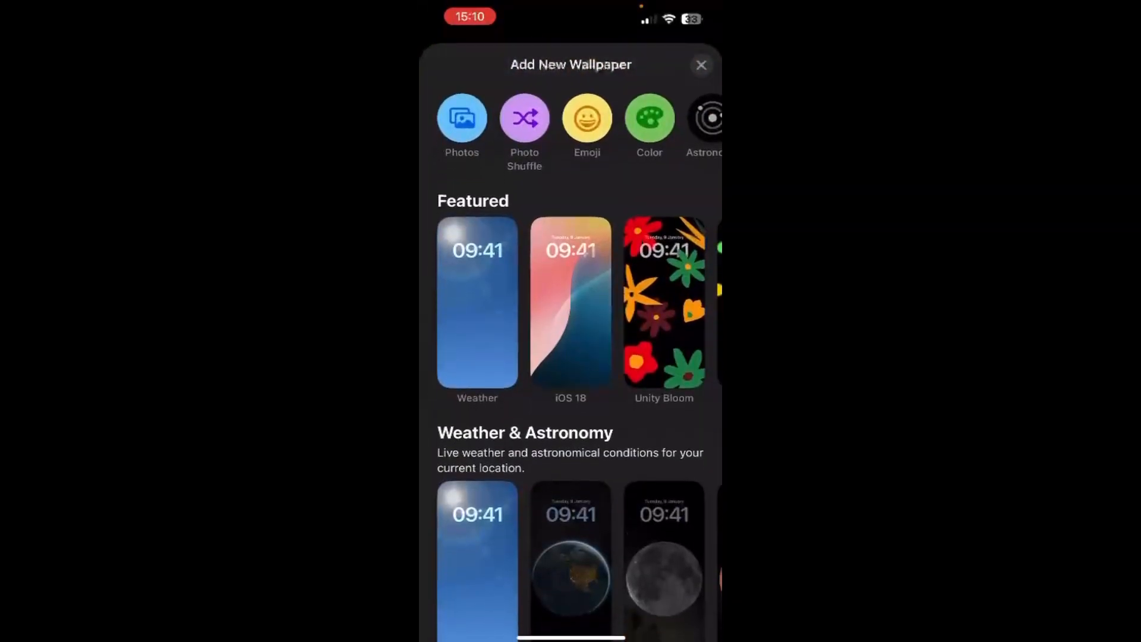
{"action": "scroll", "scroll_direction": "down", "scroll_amount": 3}
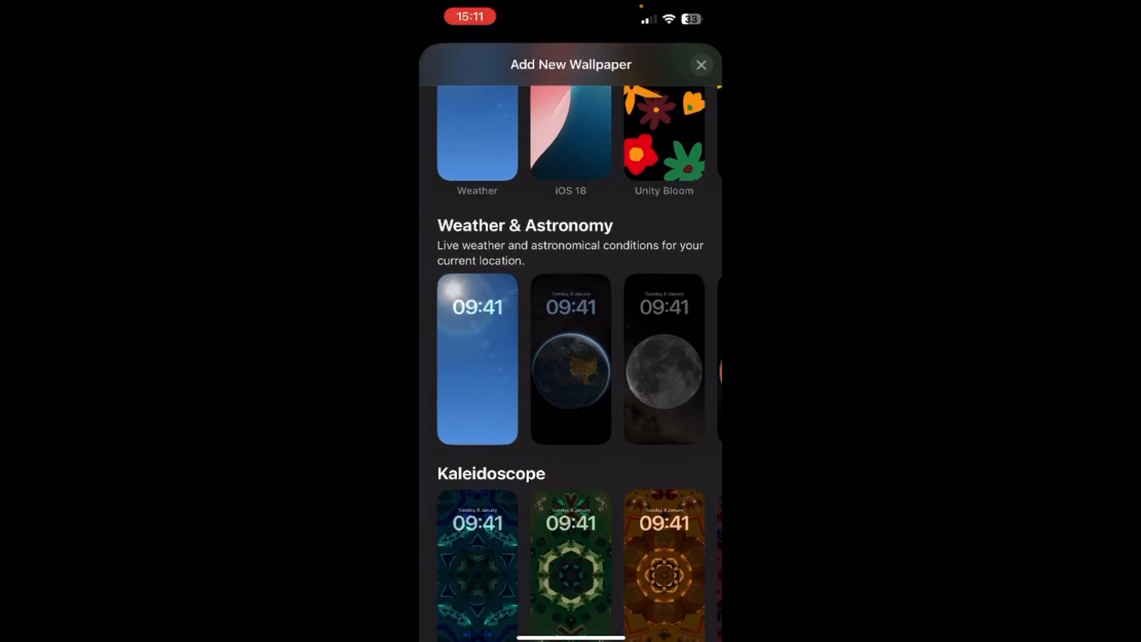
{"action": "scroll", "scroll_direction": "up", "scroll_amount": 3}
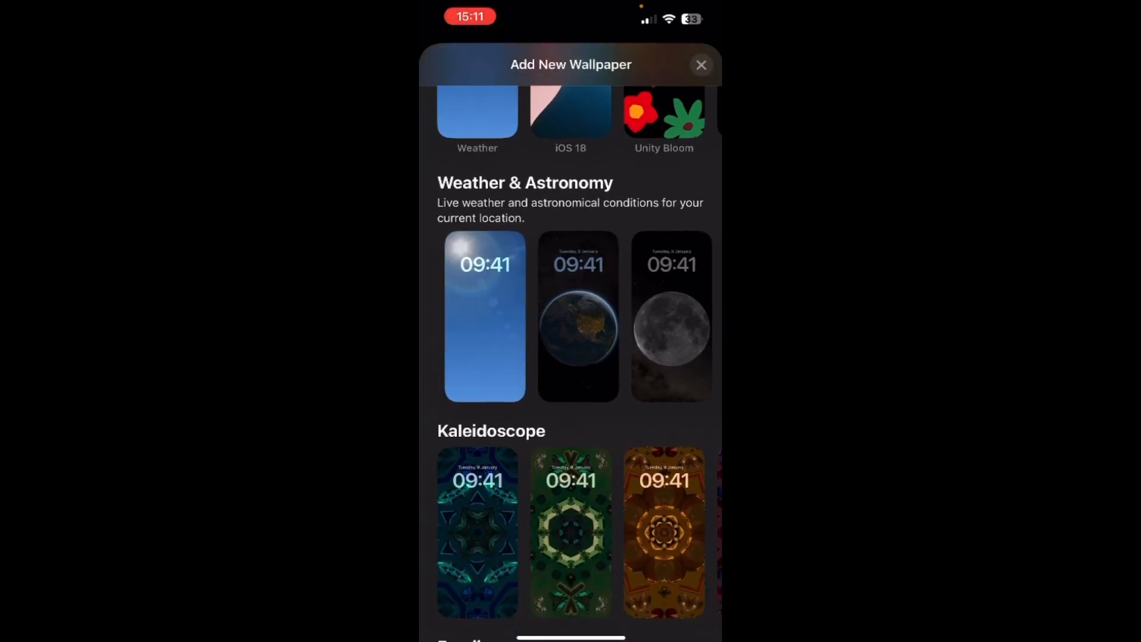
{"action": "left_click", "coordinate": [485, 316]}
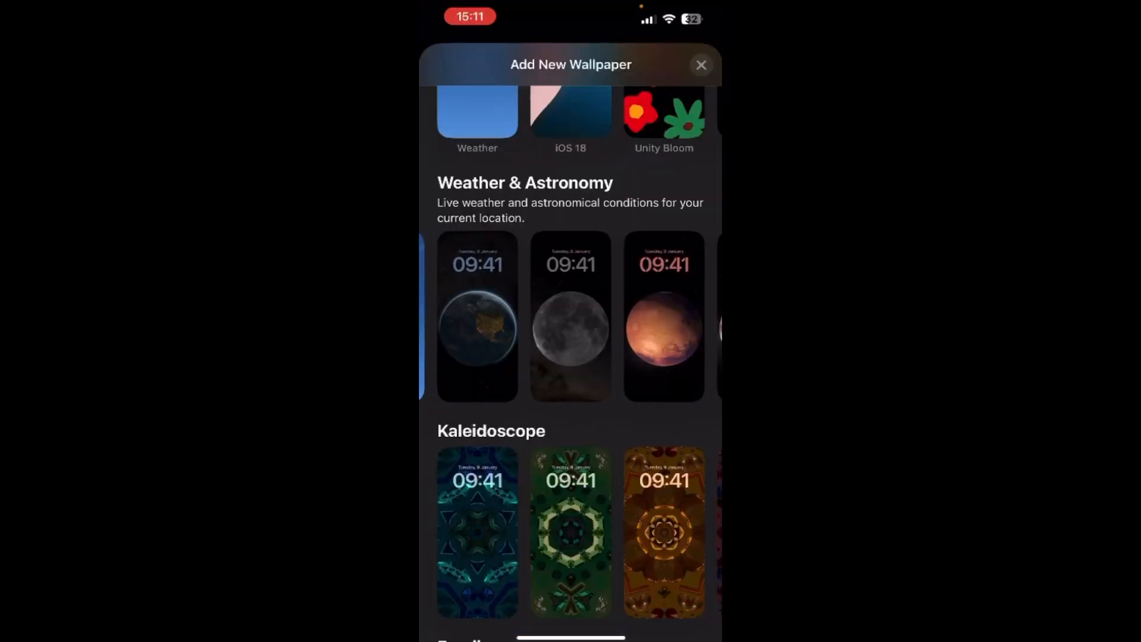
{"action": "left_click", "coordinate": [663, 316]}
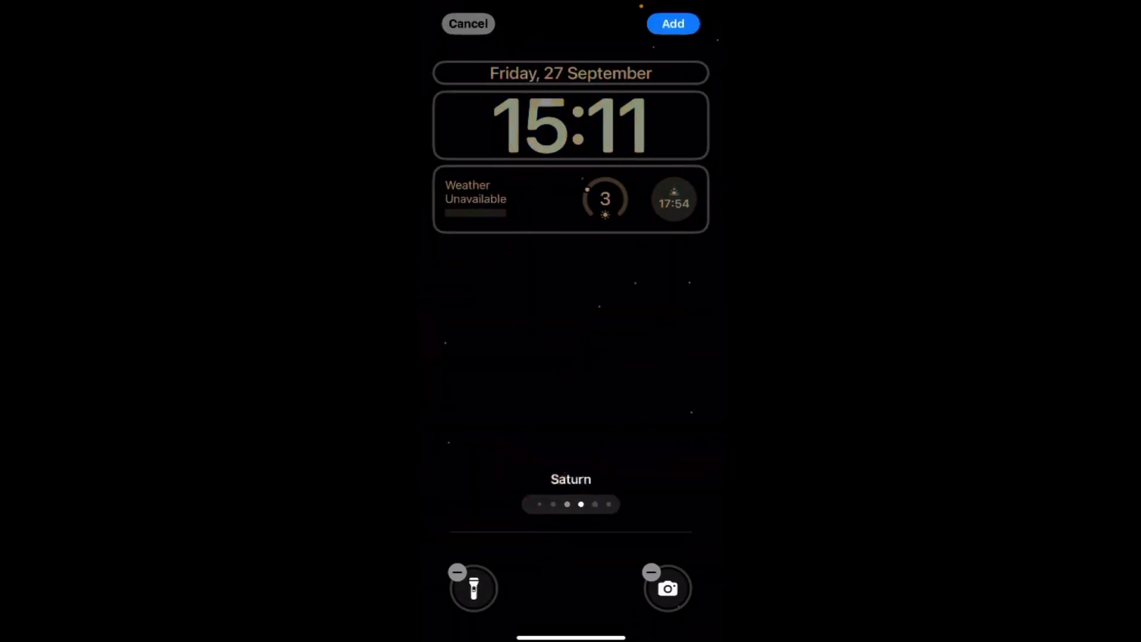
{"action": "scroll", "scroll_direction": "left", "scroll_amount": 3}
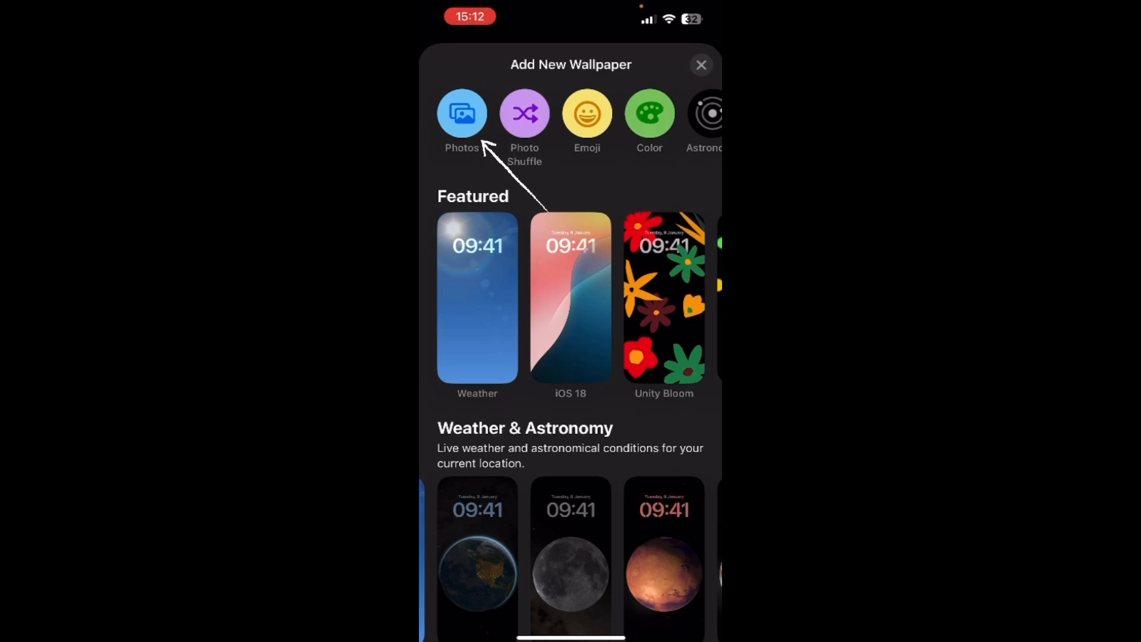
Choose Photos and preview the staircase live photo as the lock screen wallpaper.
{"action": "left_click", "coordinate": [462, 113]}
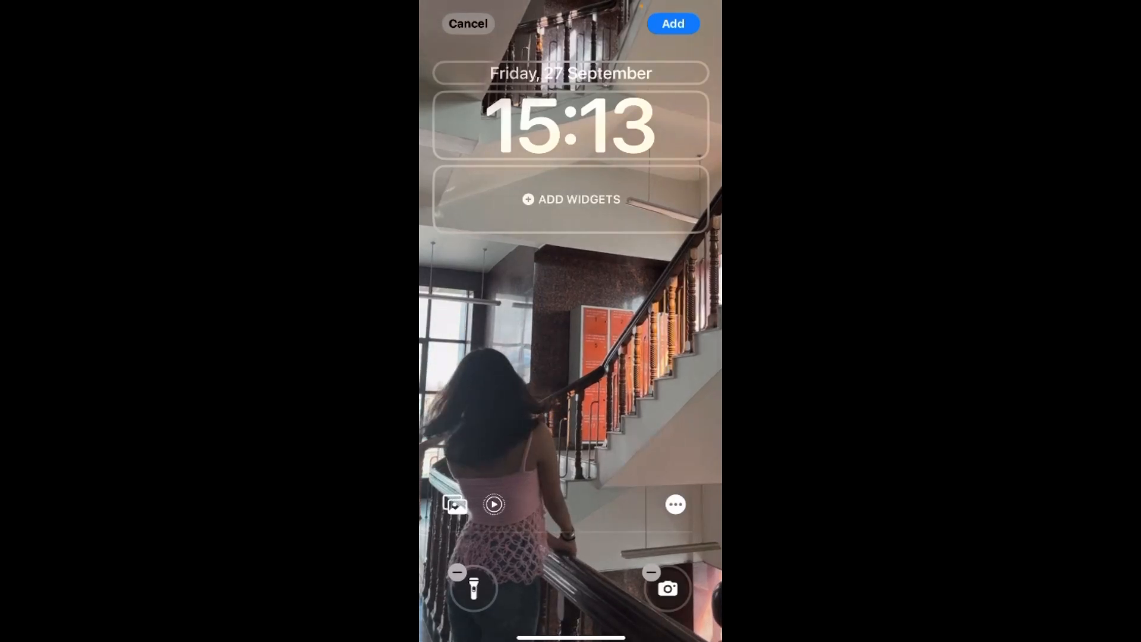
{"action": "left_click", "coordinate": [494, 503]}
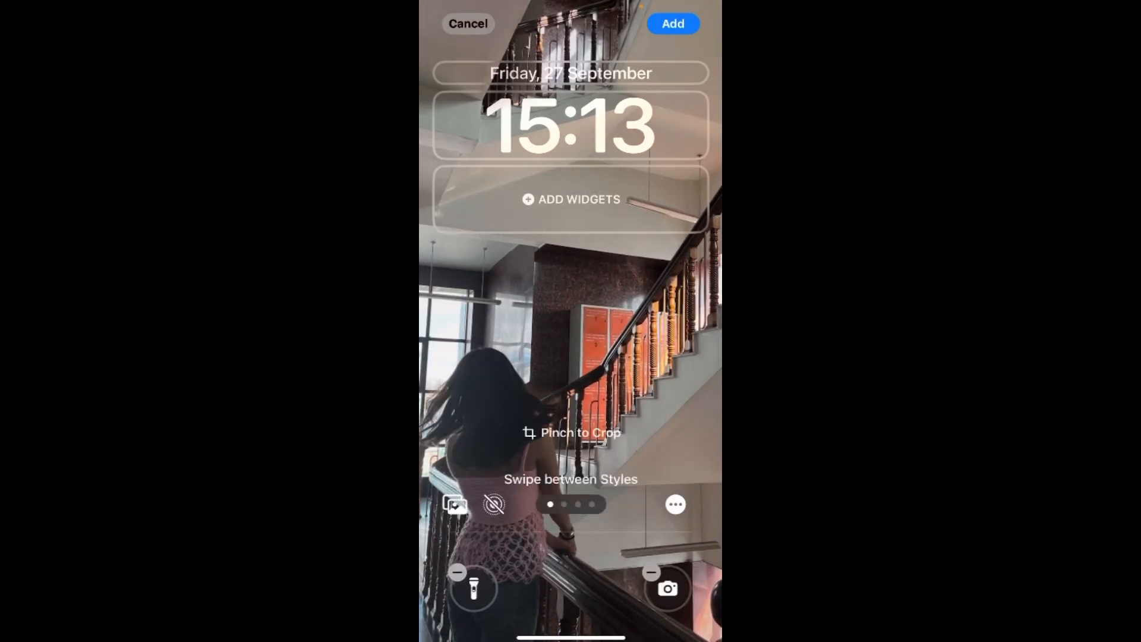
{"action": "left_click", "coordinate": [494, 505]}
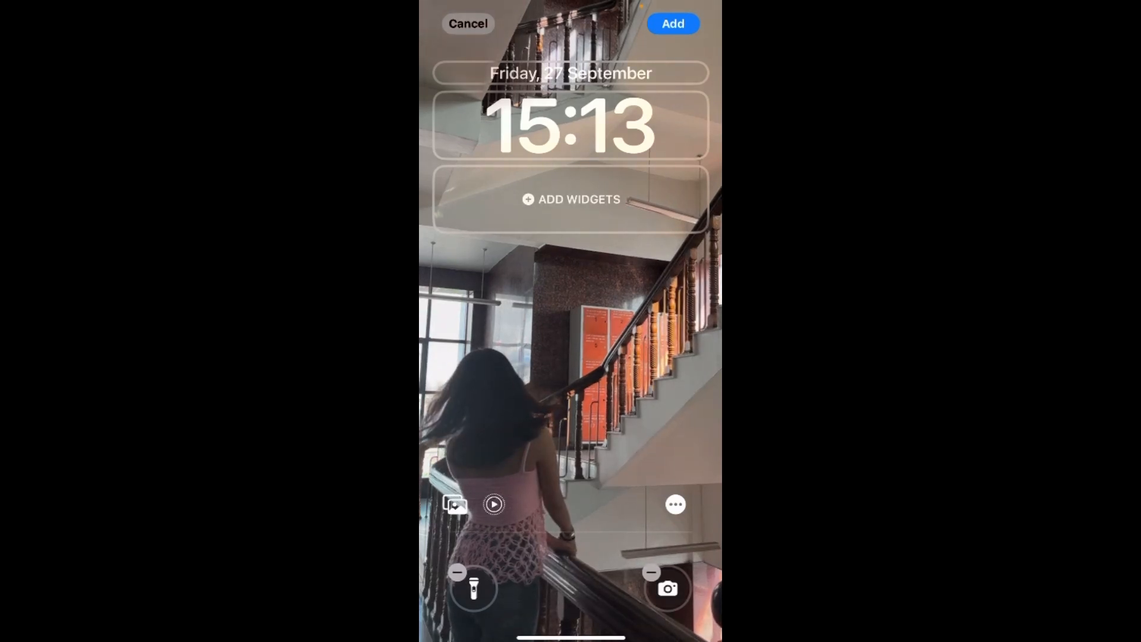